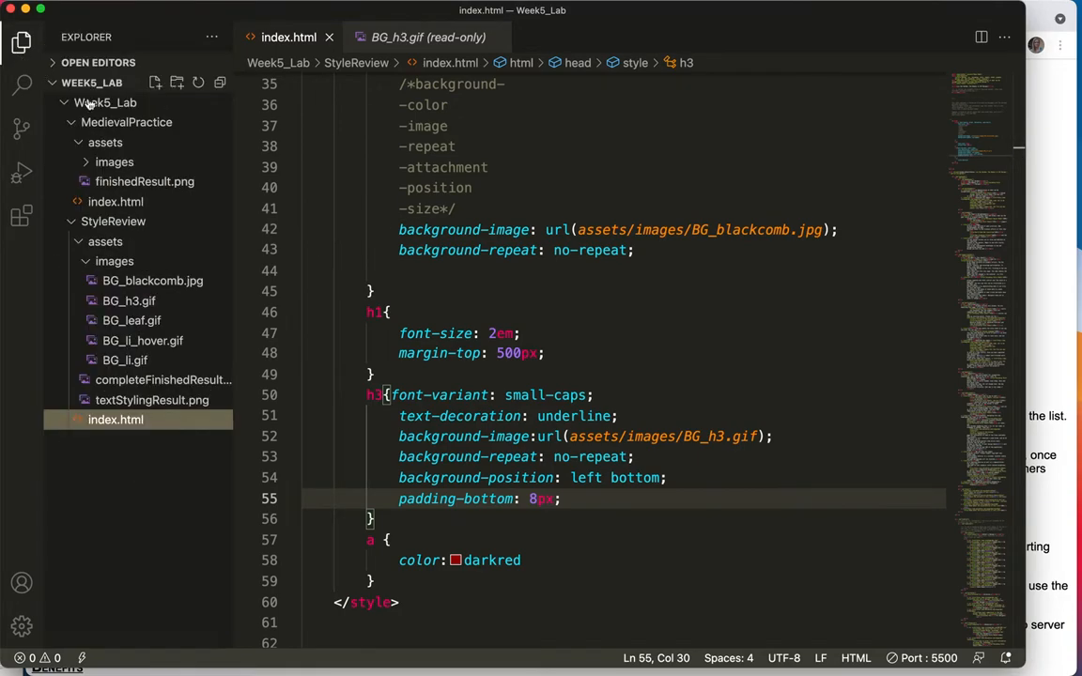
Preview BG_blackcomb.jpg from StyleReview/assets/images in the editor
left_click(152, 282)
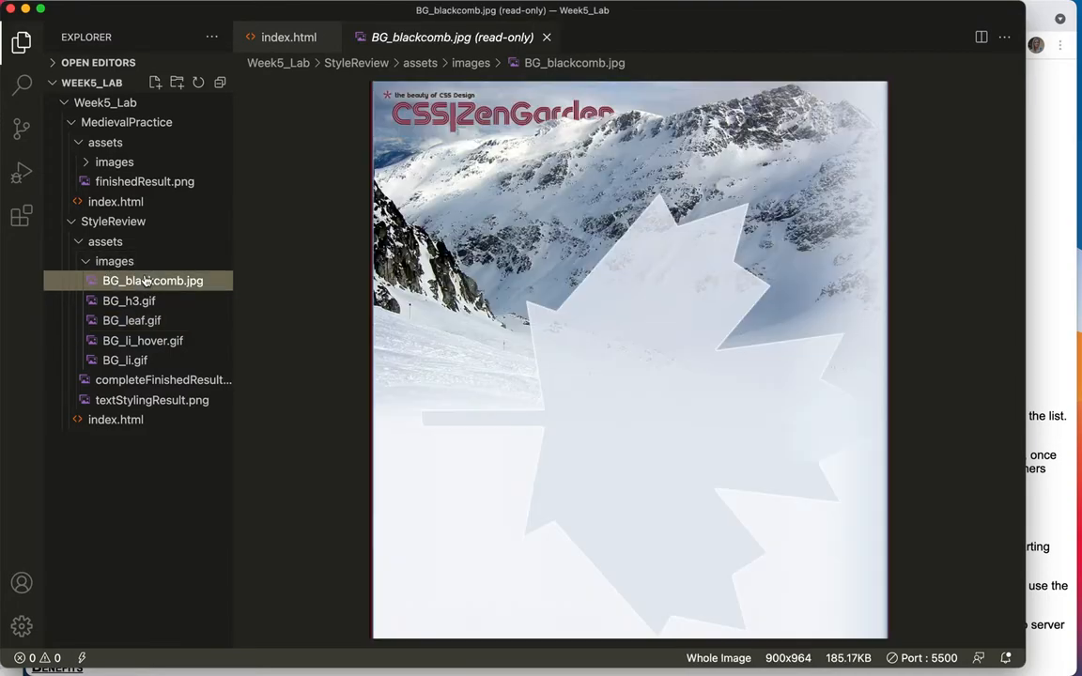